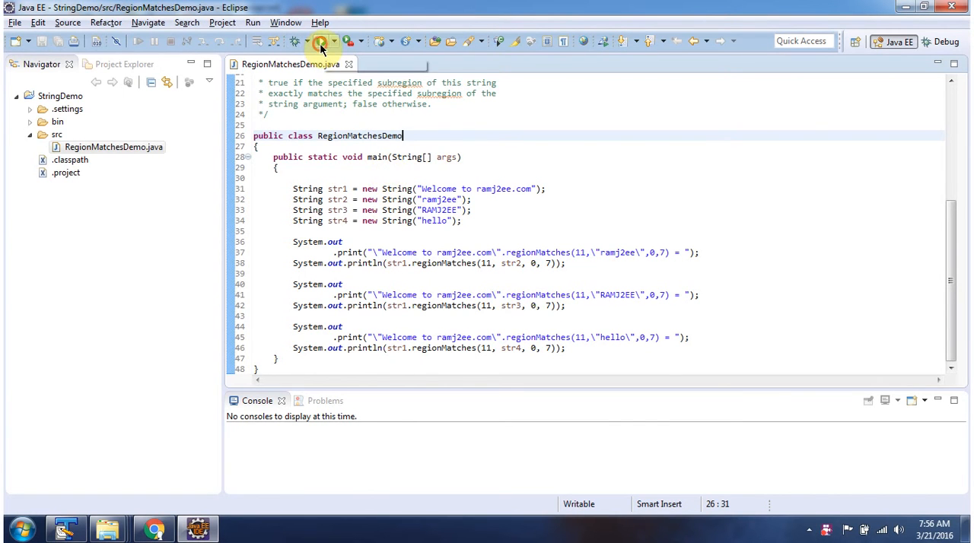
- Run RegionMatchesDemo so the console prints true, false, false for the three regionMatches calls
{"action": "left_click", "coordinate": [317, 41]}
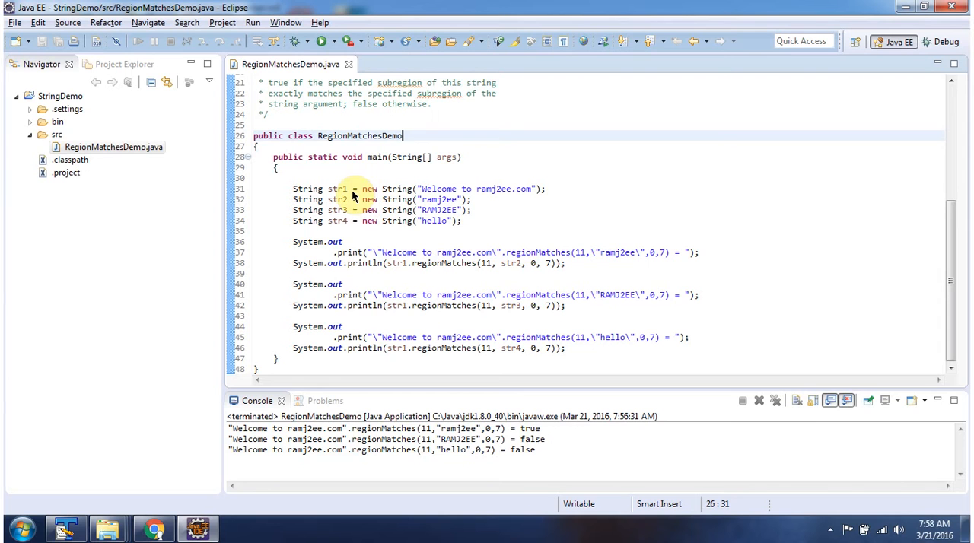
{"action": "mouse_move", "coordinate": [426, 262]}
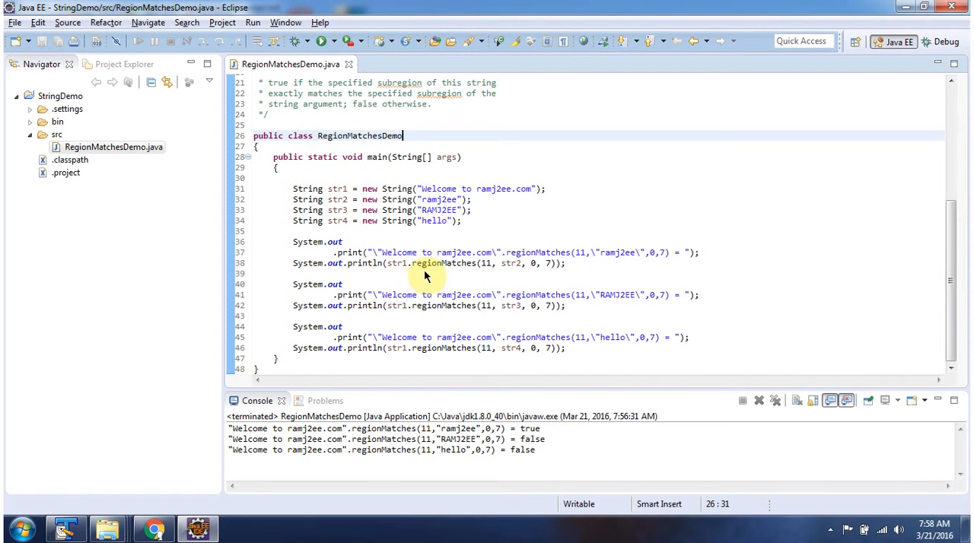